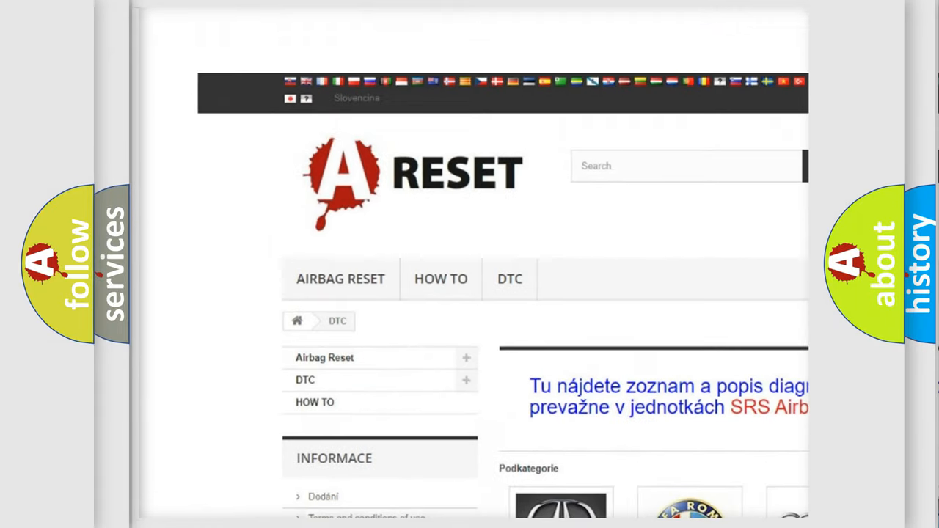
{"action": "scroll", "scroll_direction": "down", "scroll_amount": 3}
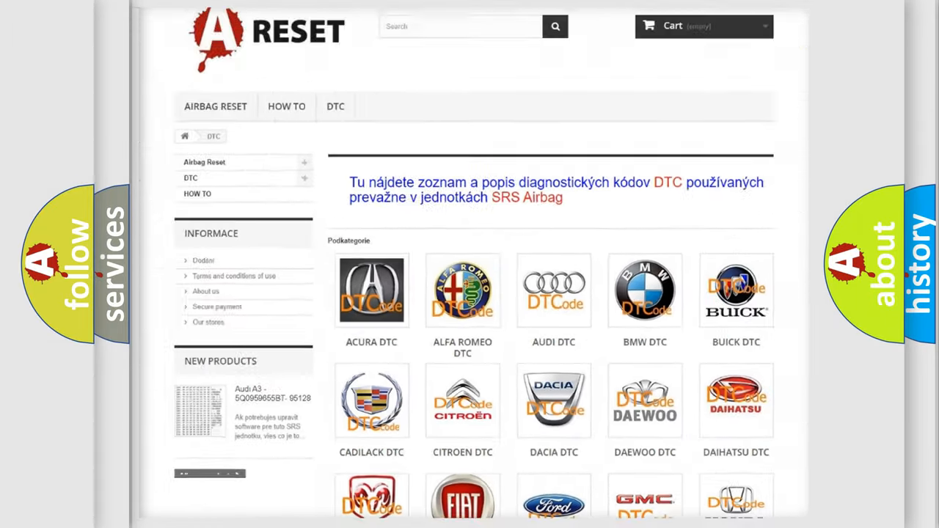
{"action": "scroll", "scroll_direction": "down", "scroll_amount": 3}
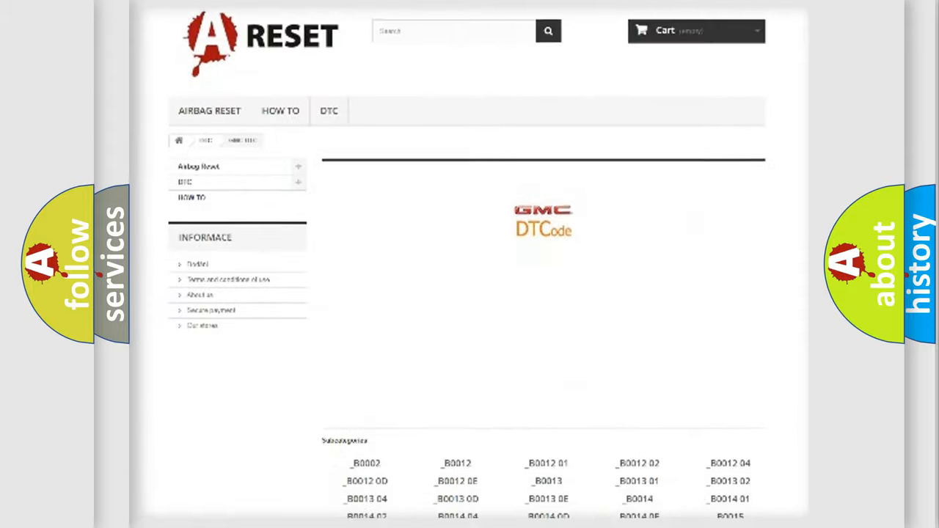
{"action": "scroll", "scroll_direction": "down", "scroll_amount": 3}
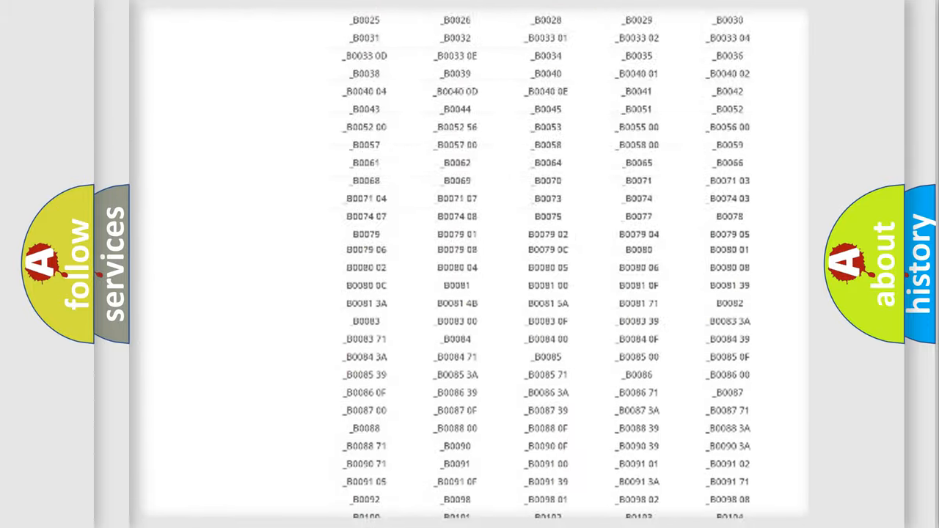
{"action": "scroll", "scroll_direction": "up", "scroll_amount": 3}
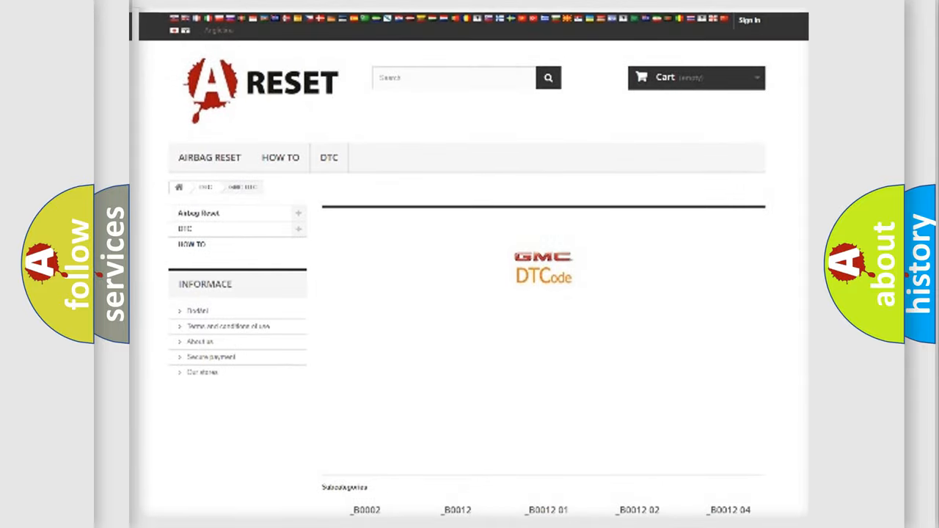